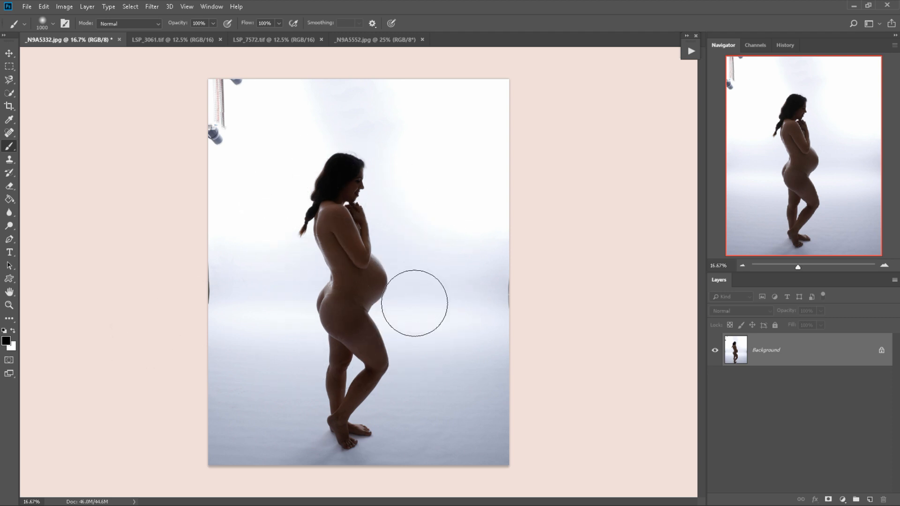
Zoom the maternity photo in from 16.7% to about 20% with the Zoom tool.
left_click(413, 303)
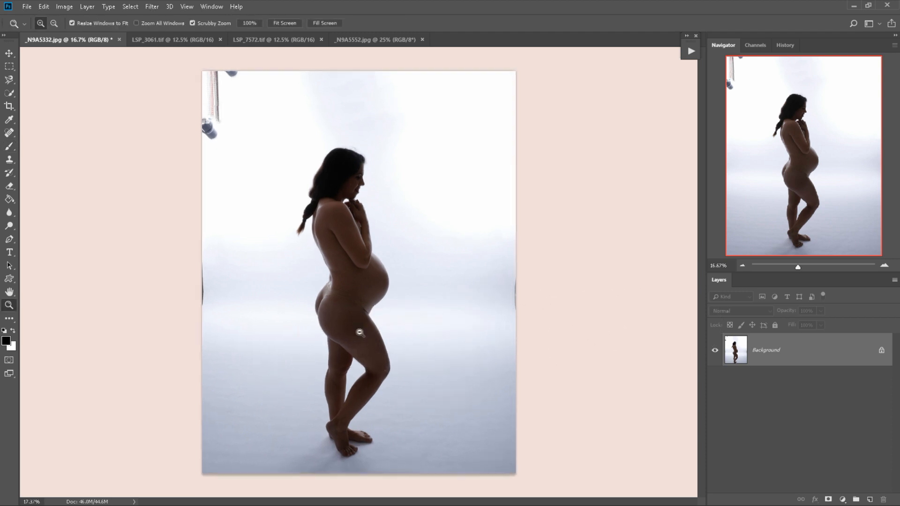
left_click(358, 335)
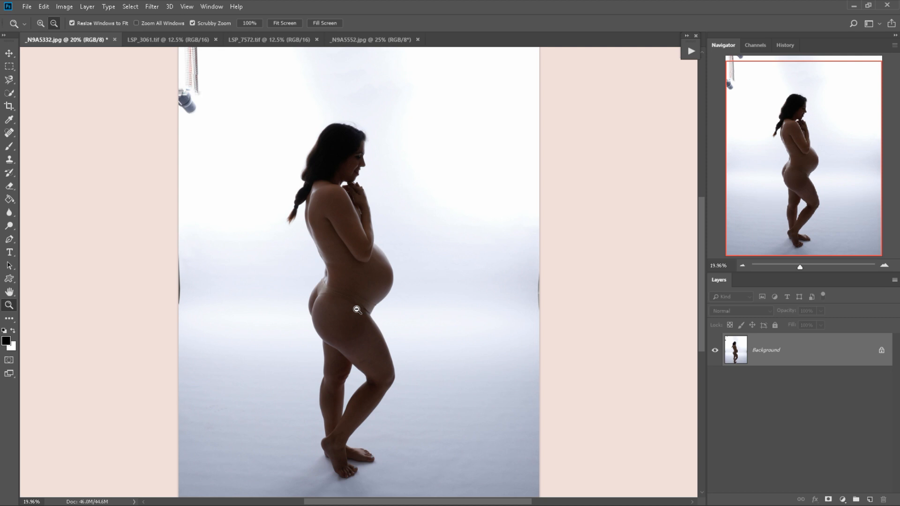
mouse_move(418, 90)
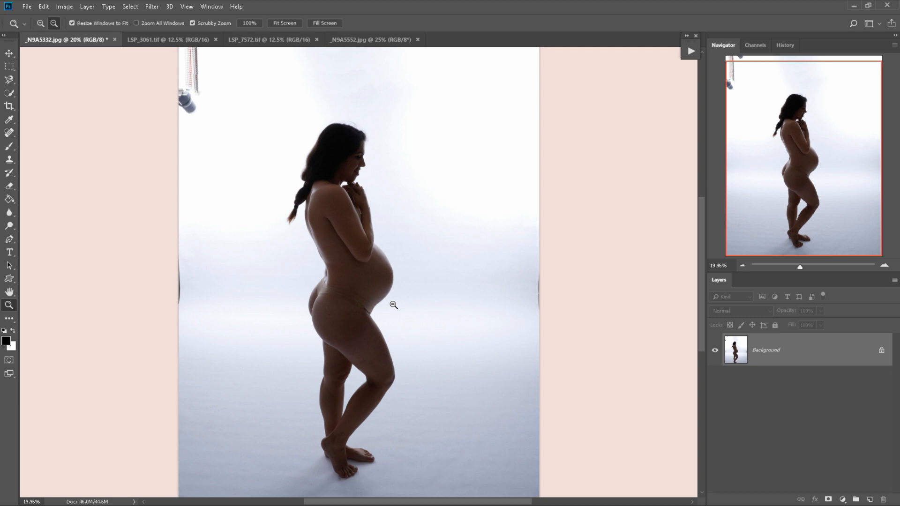
mouse_move(385, 317)
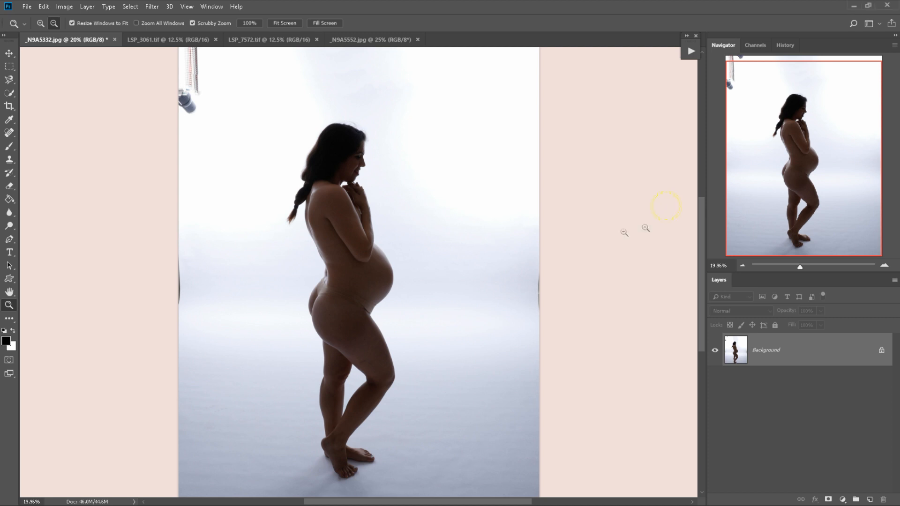
mouse_move(690, 51)
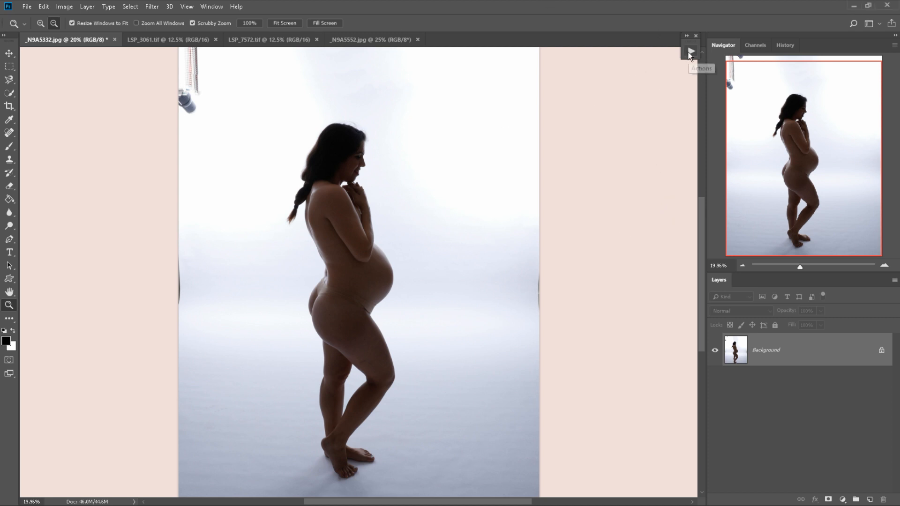
Show the Silhouette Noir actions in Button Mode and run the silhouette action.
left_click(691, 51)
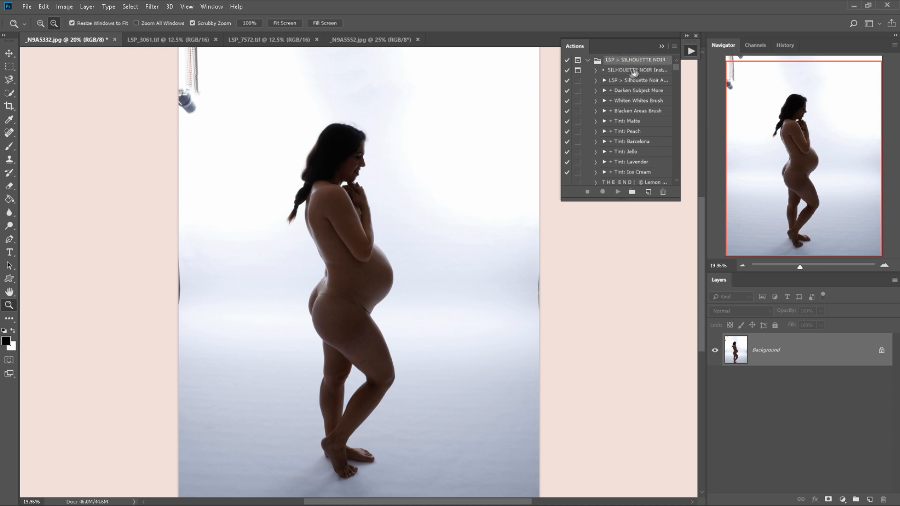
left_click(635, 80)
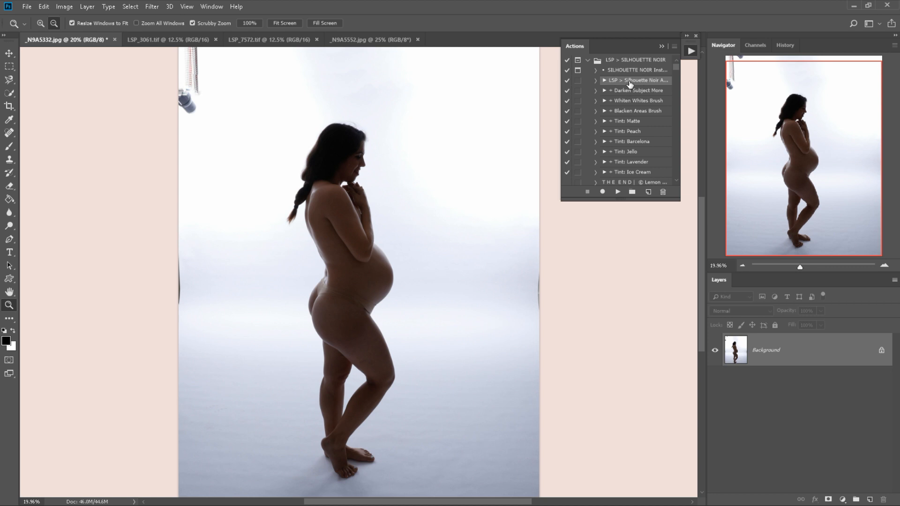
mouse_move(623, 100)
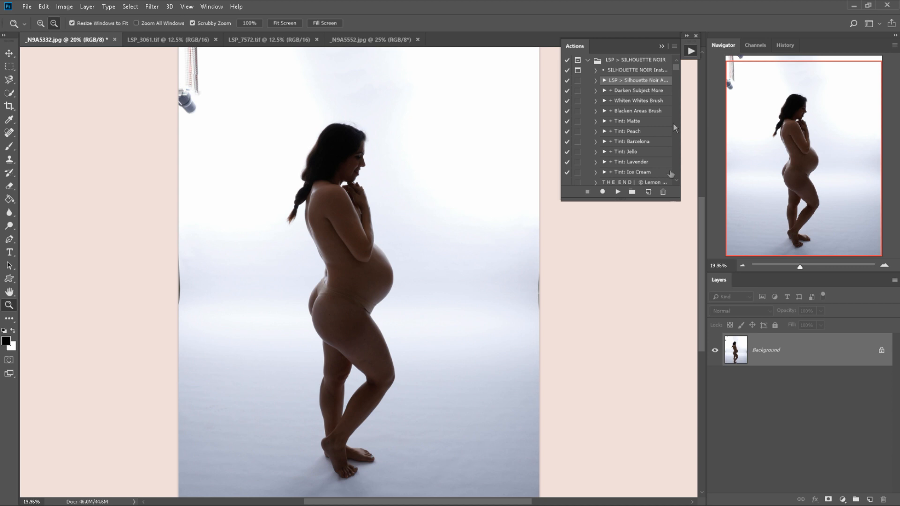
left_click(662, 46)
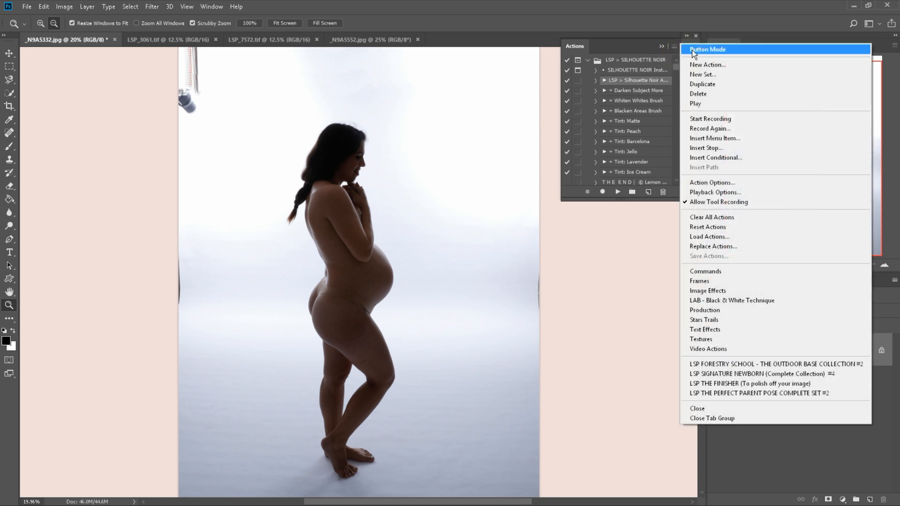
left_click(711, 49)
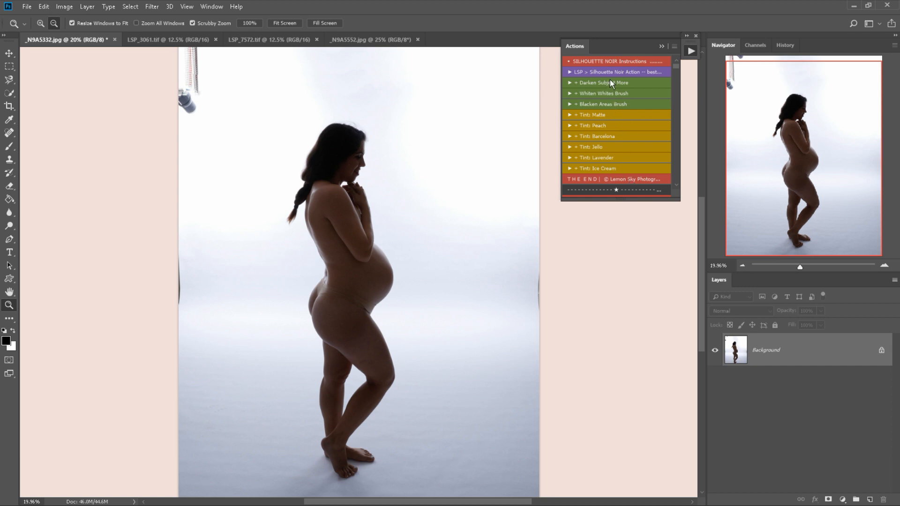
left_click(608, 74)
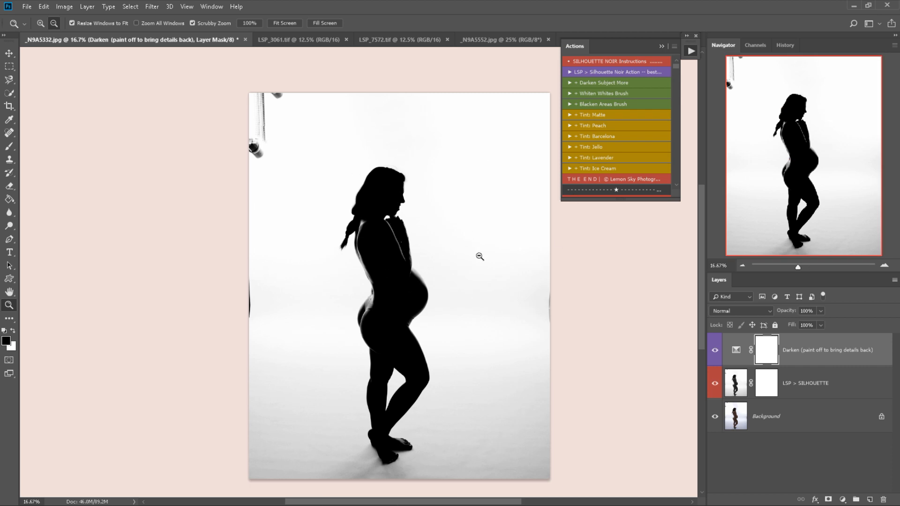
mouse_move(611, 99)
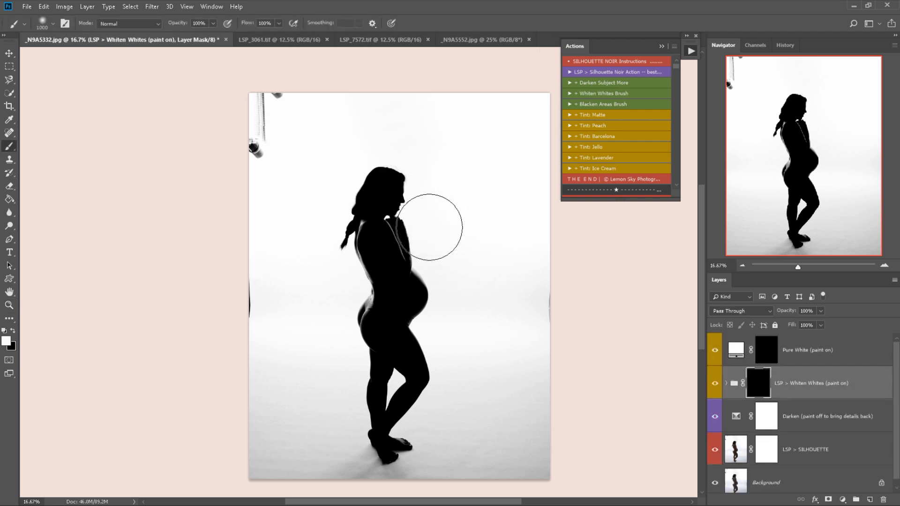
mouse_move(480, 232)
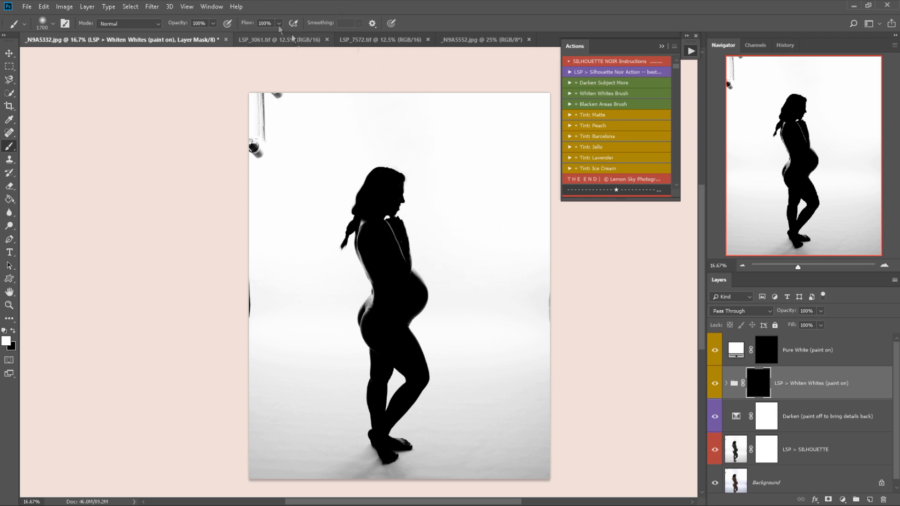
Lower the brush Flow to 25% for gentler painting on the Whiten Whites mask.
left_click(268, 23)
type("25")
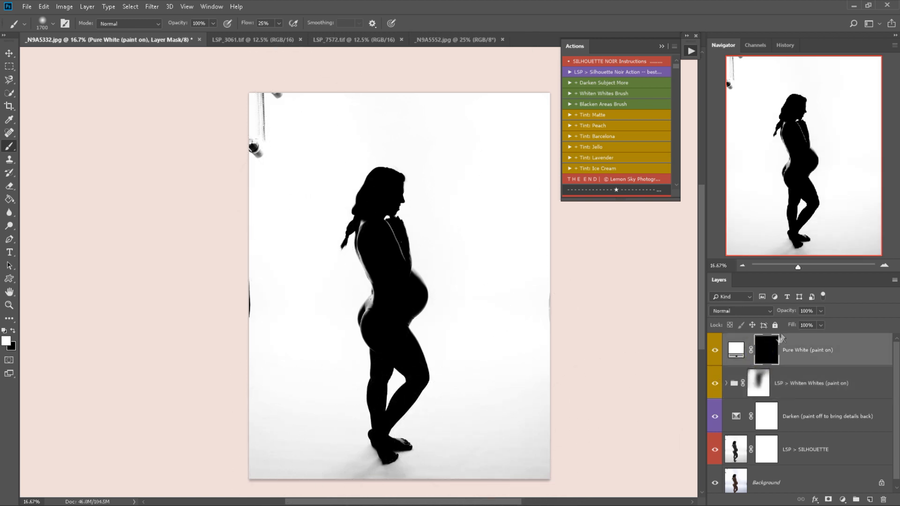
mouse_move(554, 284)
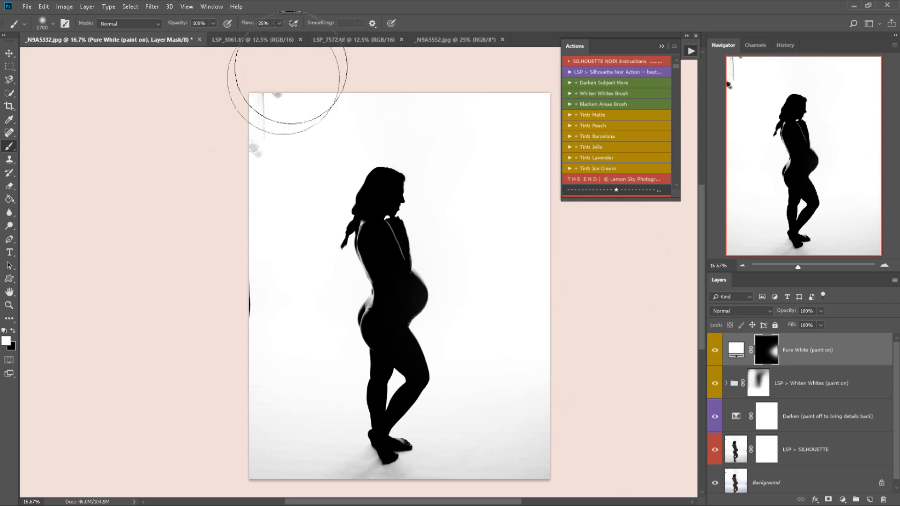
mouse_move(242, 380)
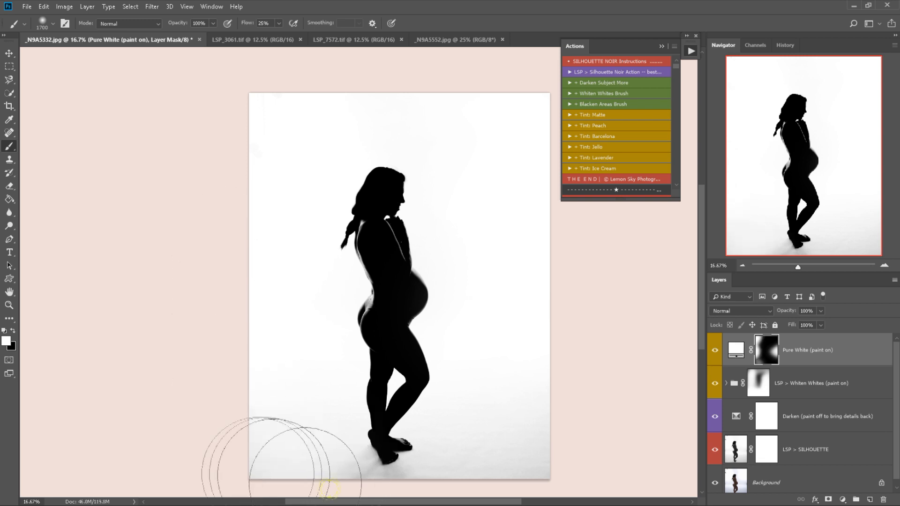
mouse_move(551, 349)
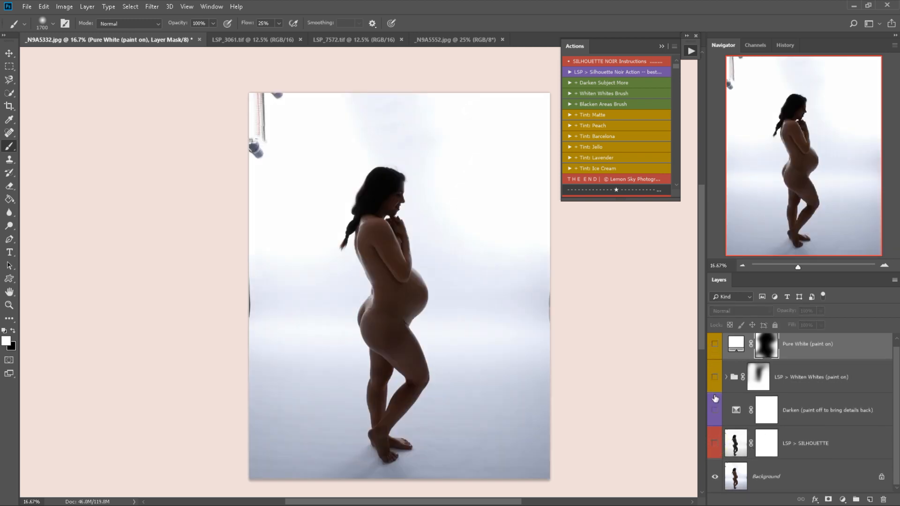
Turn the silhouette edit layers' visibility back on after the before-and-after comparison.
left_click(715, 344)
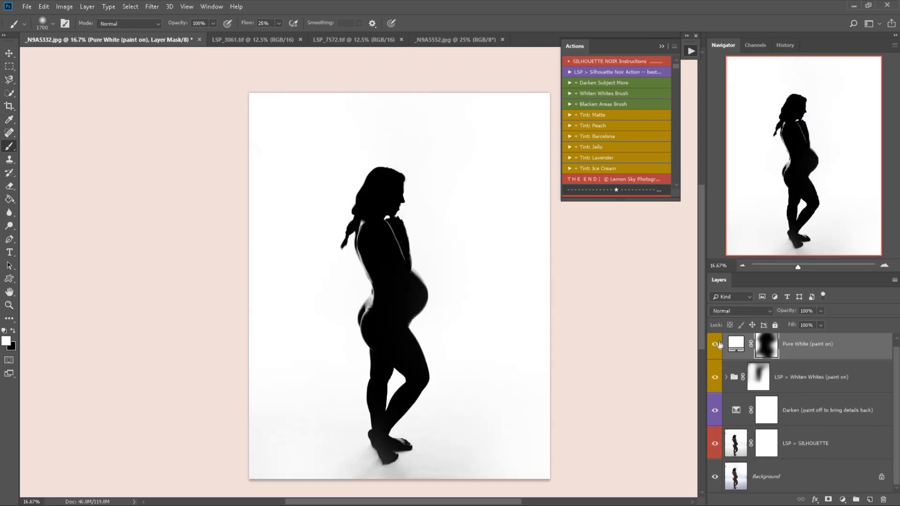
mouse_move(713, 344)
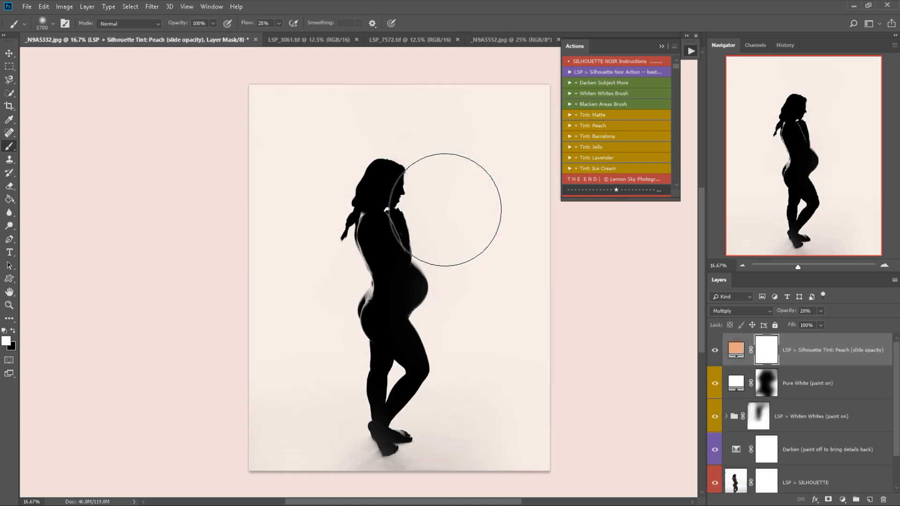
Hide the Peach tint, preview Jello and Lavender tints, then hide Lavender.
left_click(714, 350)
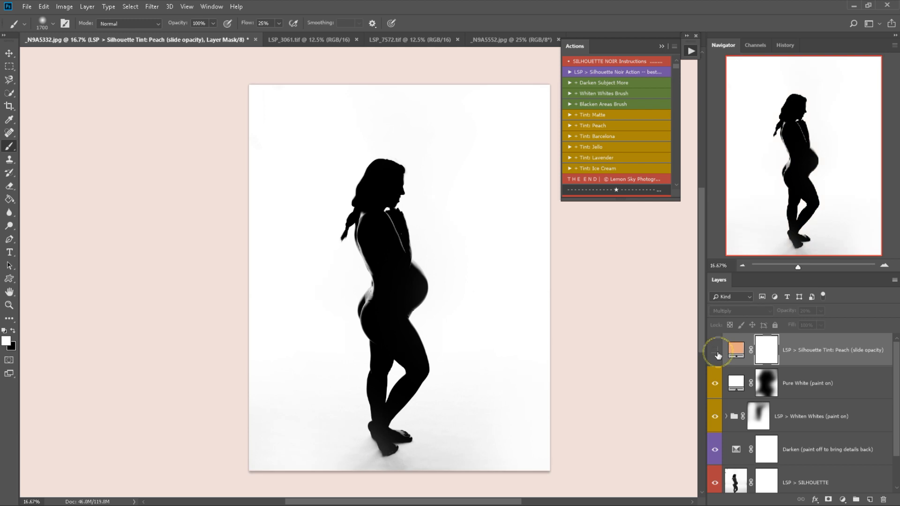
left_click(714, 354)
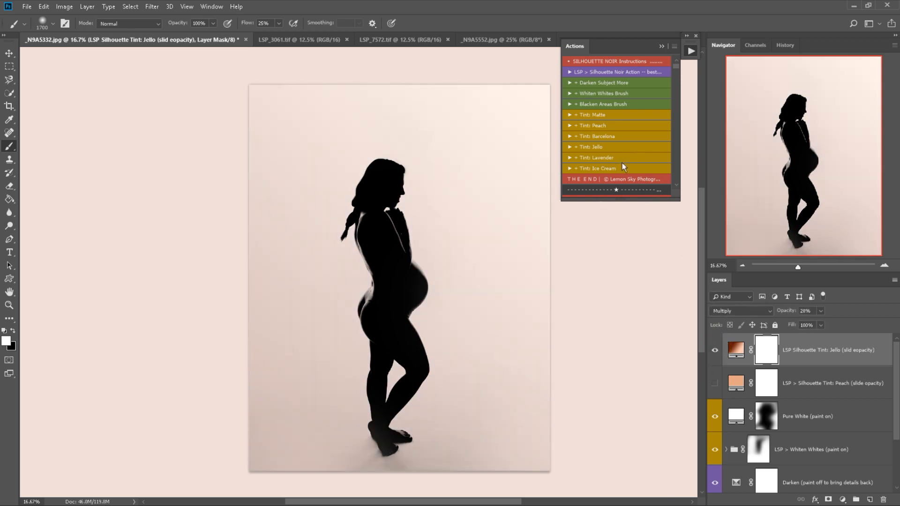
left_click(713, 350)
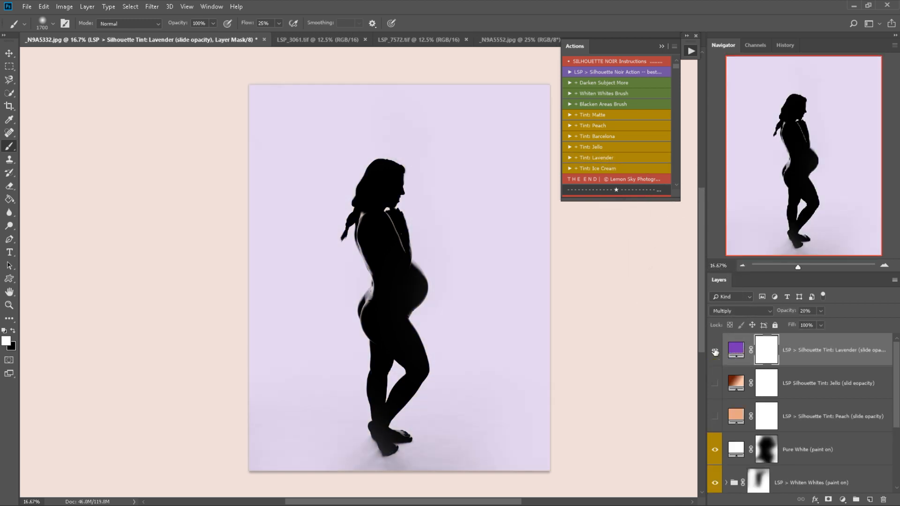
left_click(715, 350)
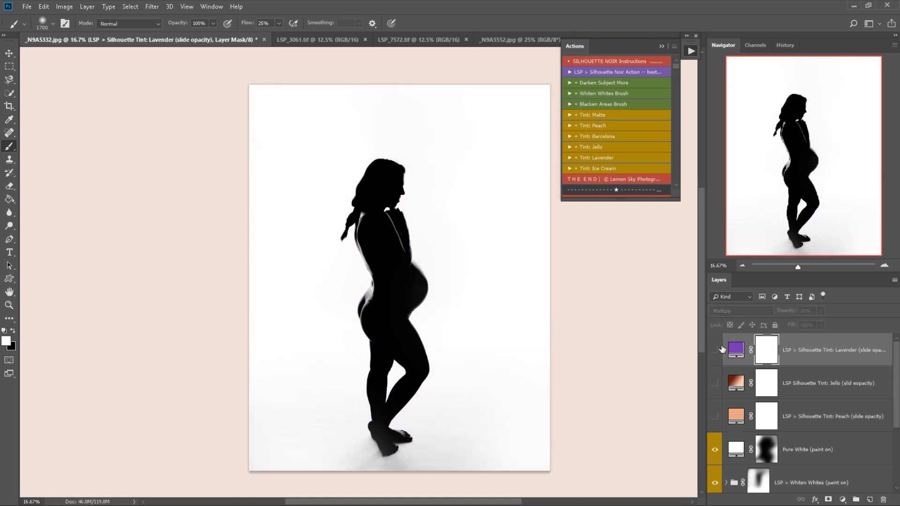
scroll("down", 3)
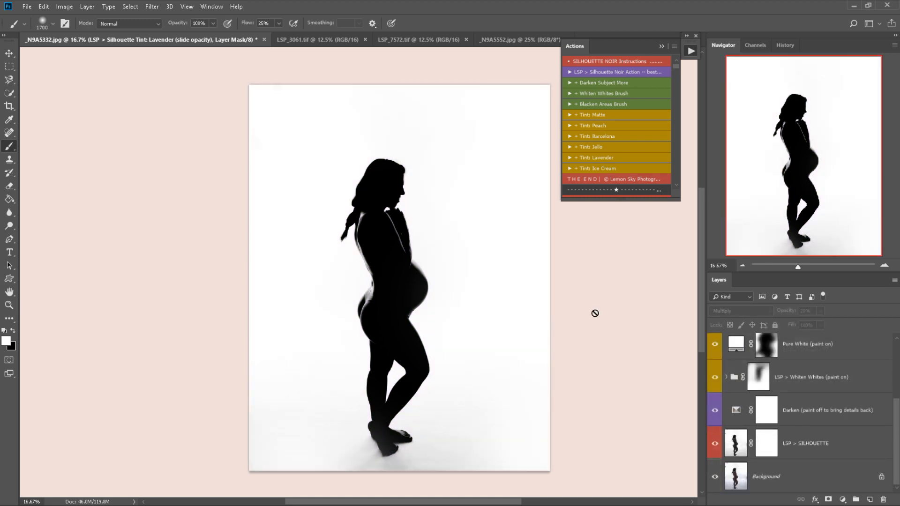